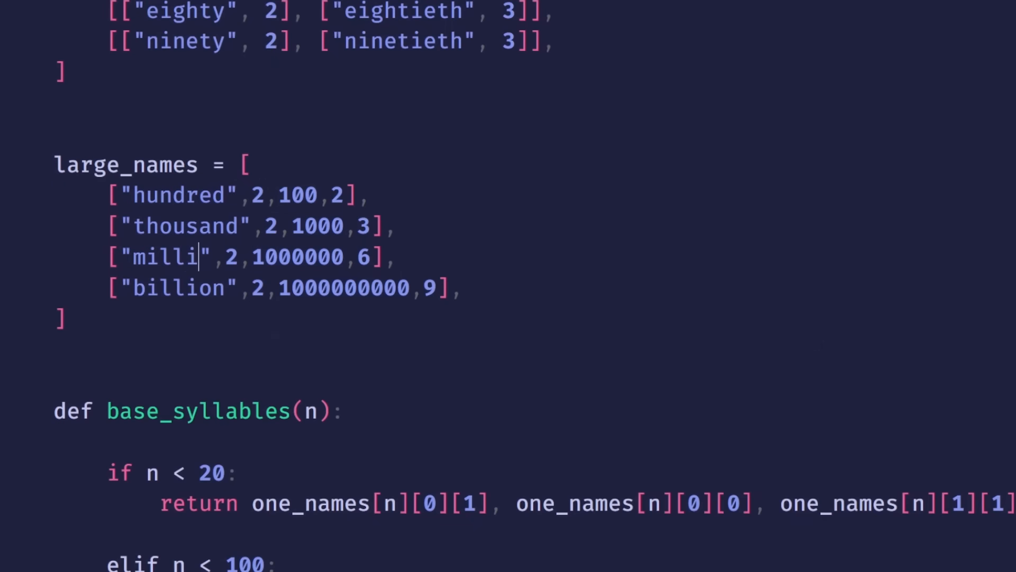
Edit the 1000000 entry in large_names so its string reads "milli"
key("Backspace")
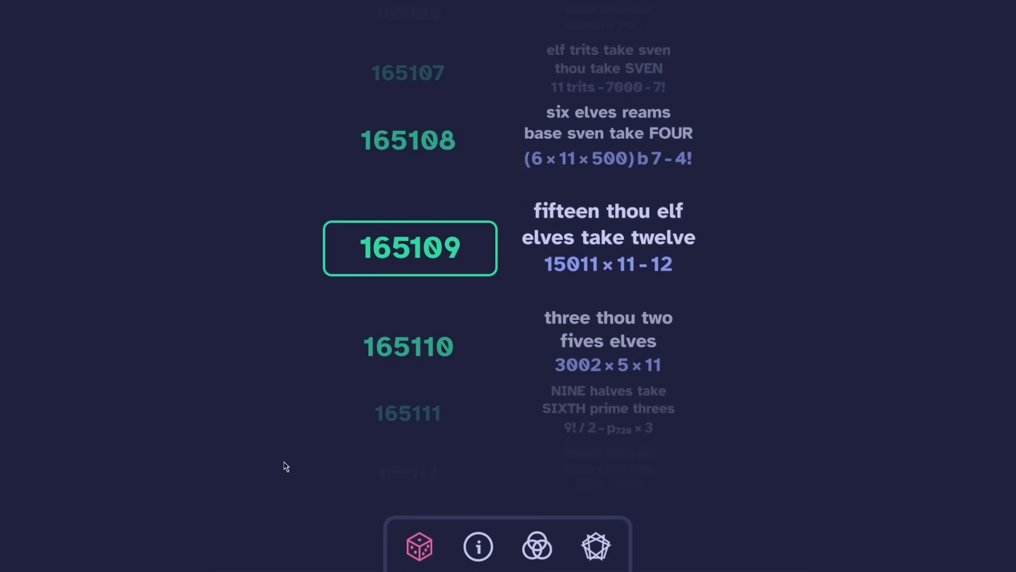
Browse the number list's syllable names, then use the dice to land on random number 862942
left_click(419, 546)
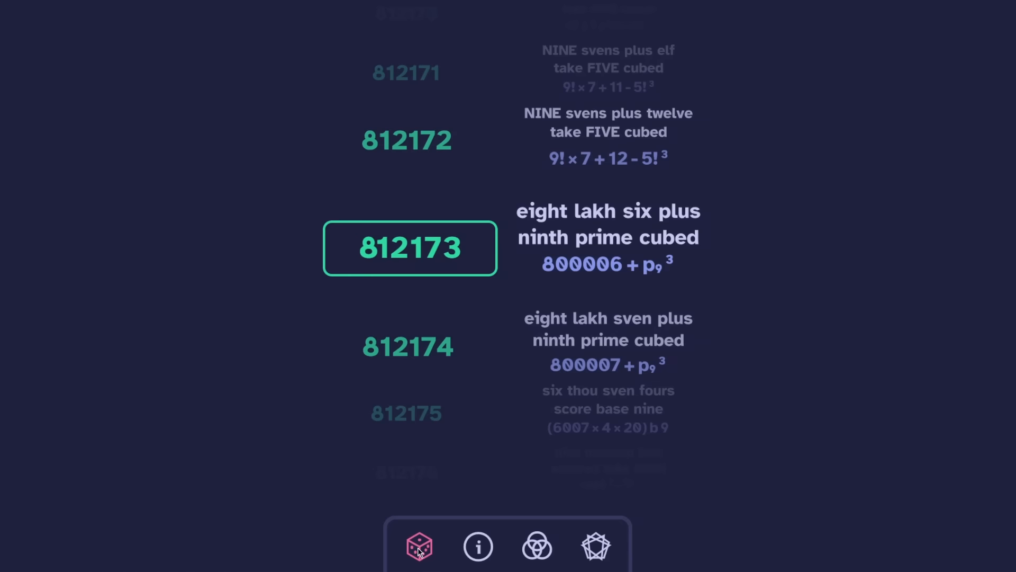
mouse_move(732, 212)
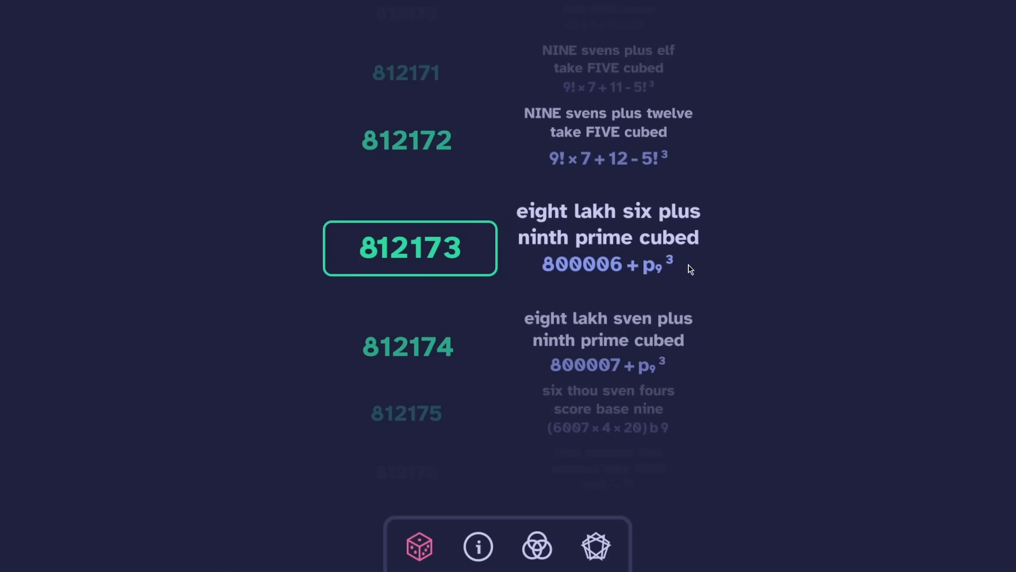
scroll("down", 3)
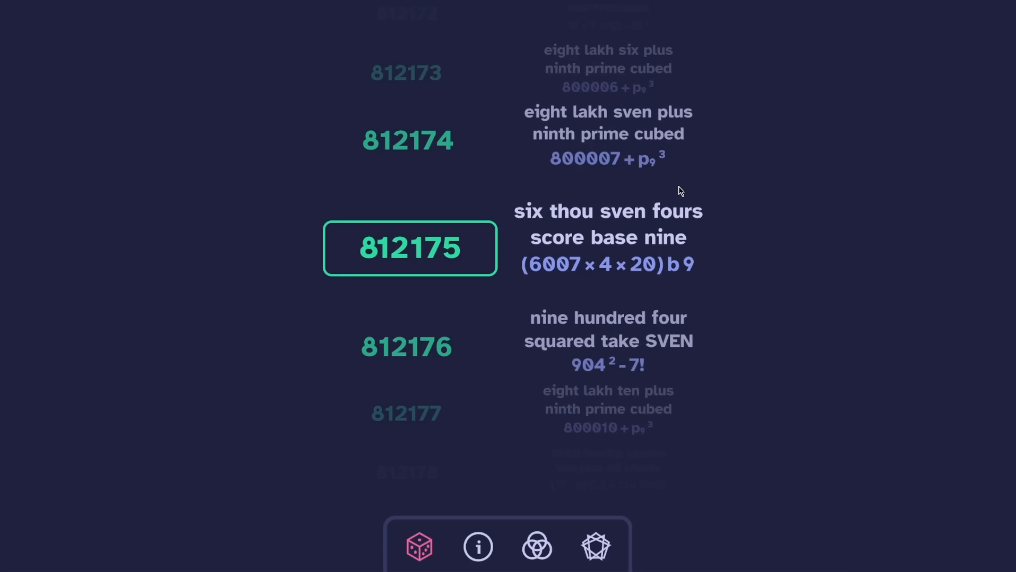
mouse_move(703, 180)
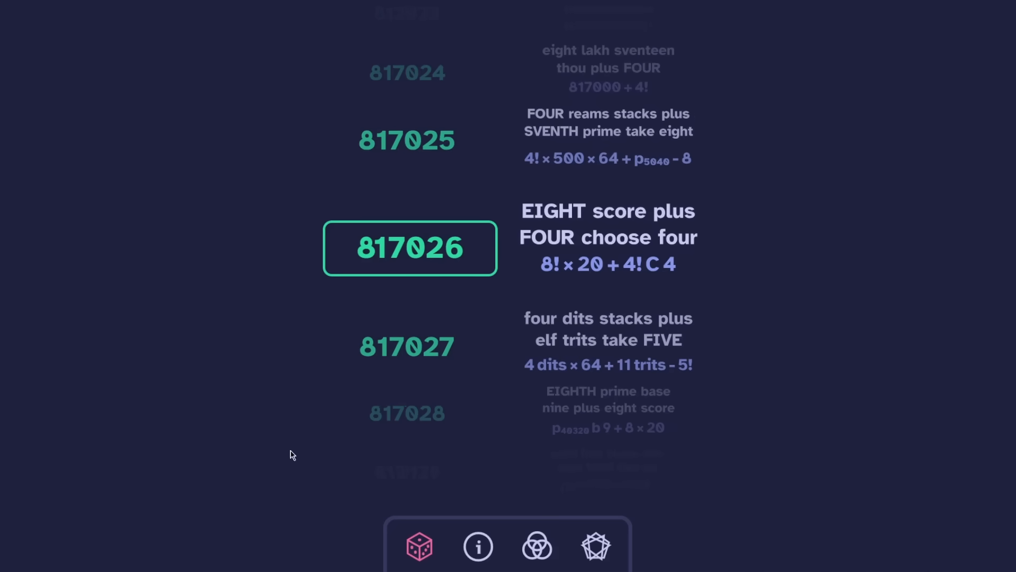
mouse_move(279, 457)
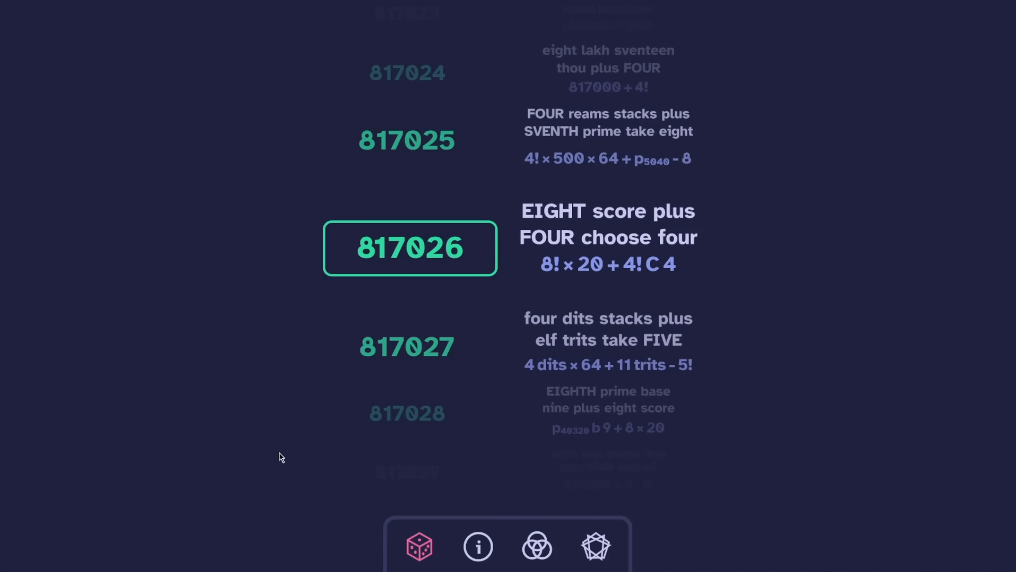
mouse_move(280, 452)
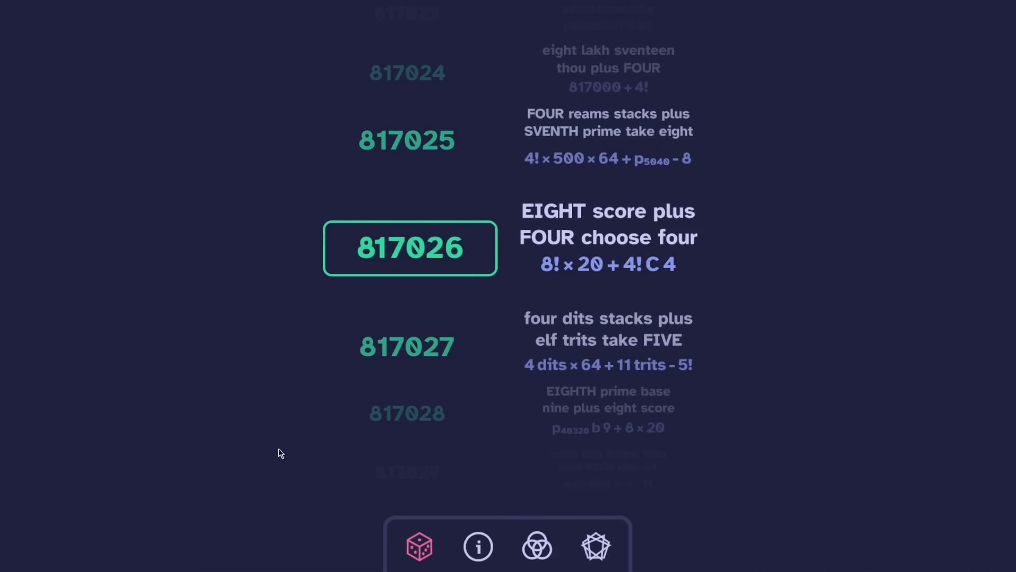
scroll("down", 3)
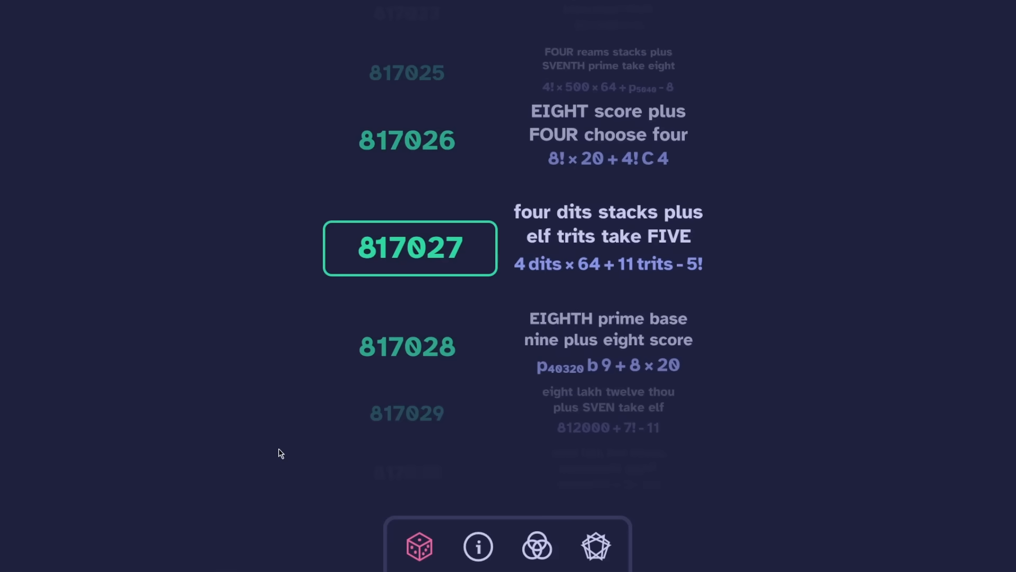
mouse_move(635, 279)
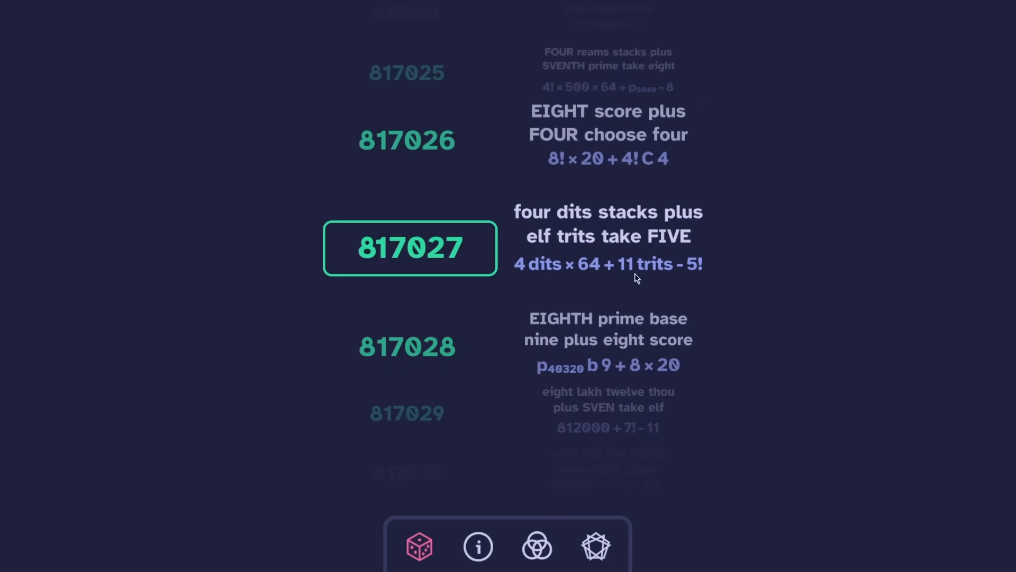
mouse_move(847, 247)
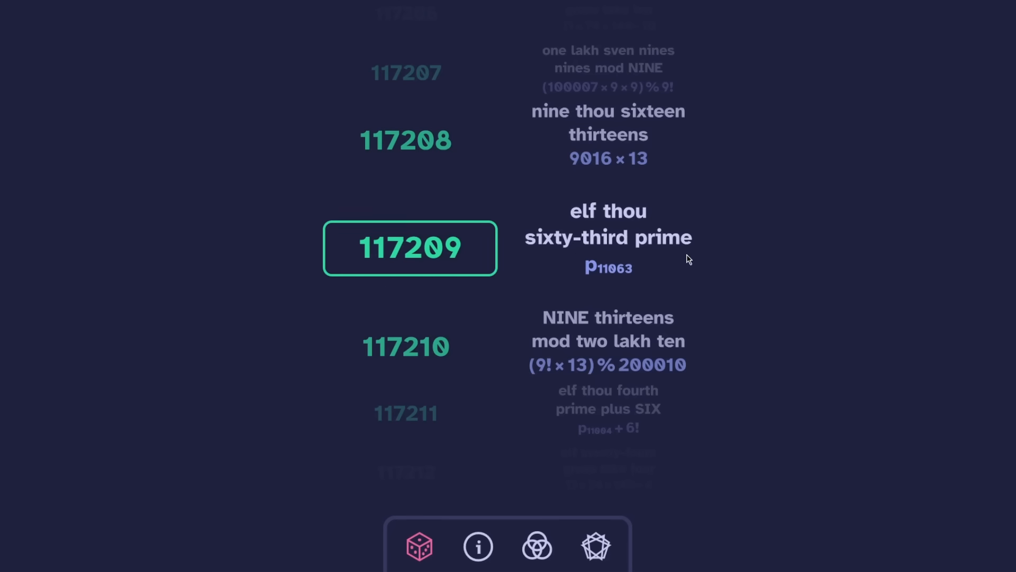
mouse_move(640, 268)
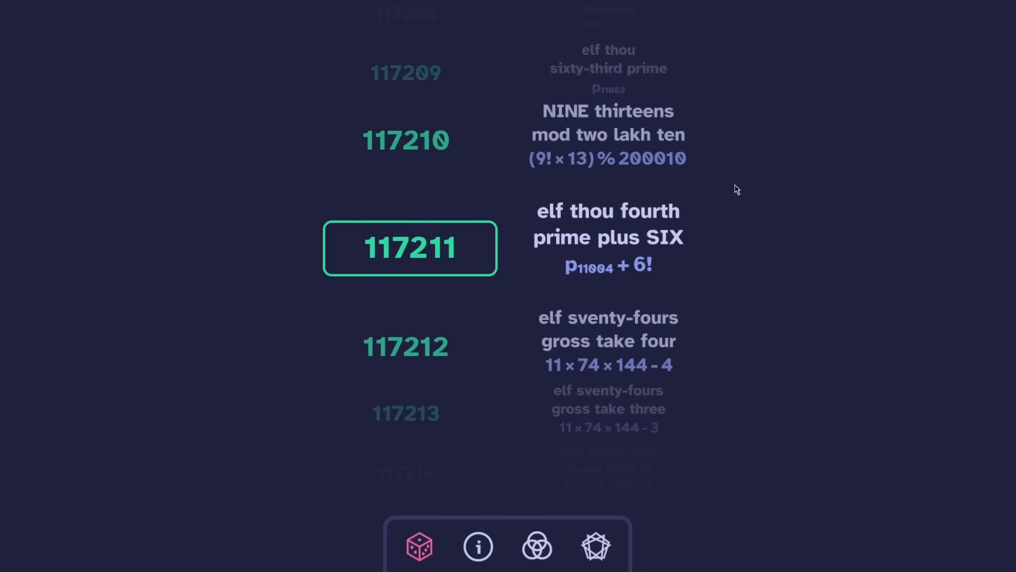
mouse_move(780, 225)
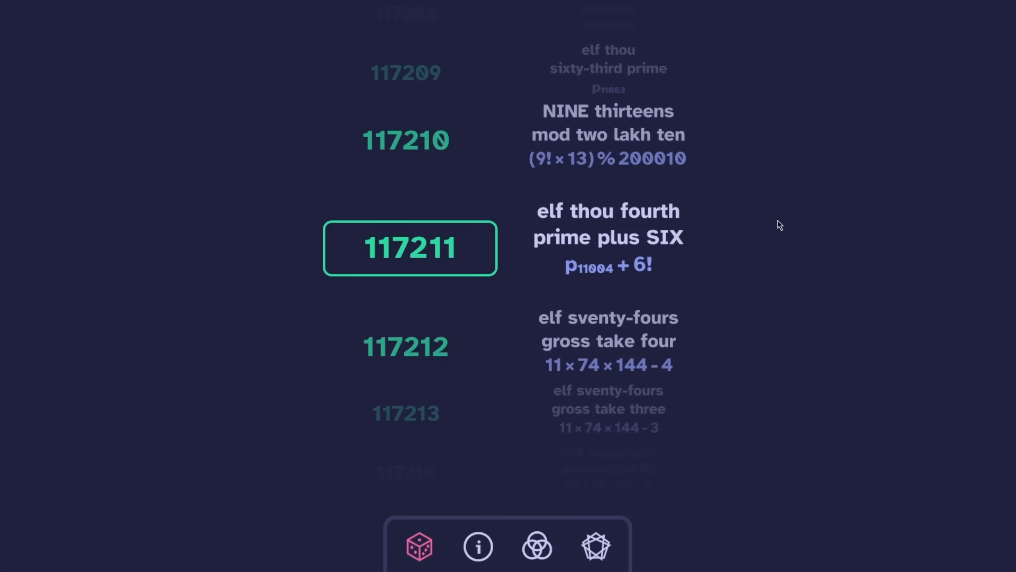
mouse_move(756, 137)
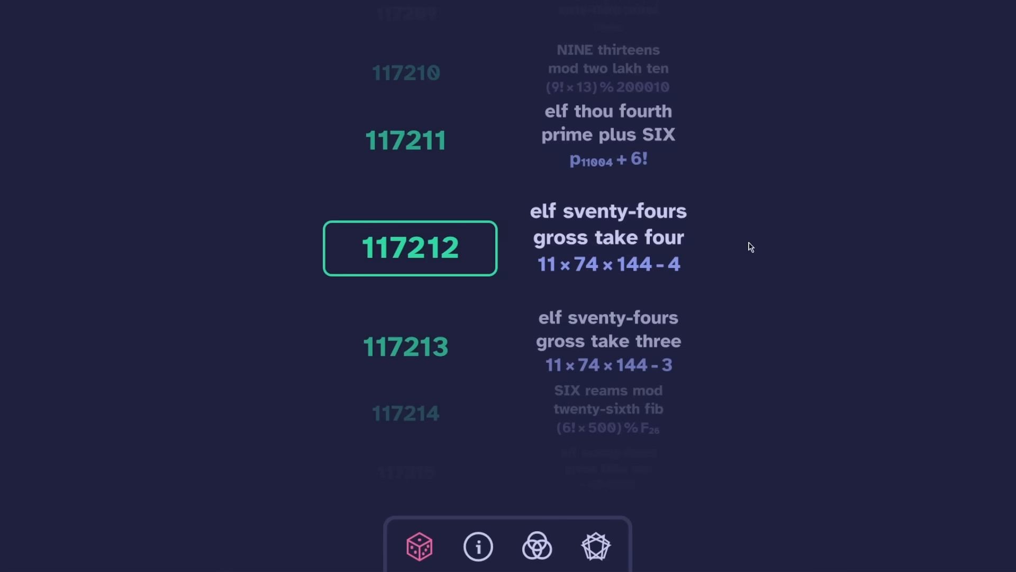
mouse_move(816, 256)
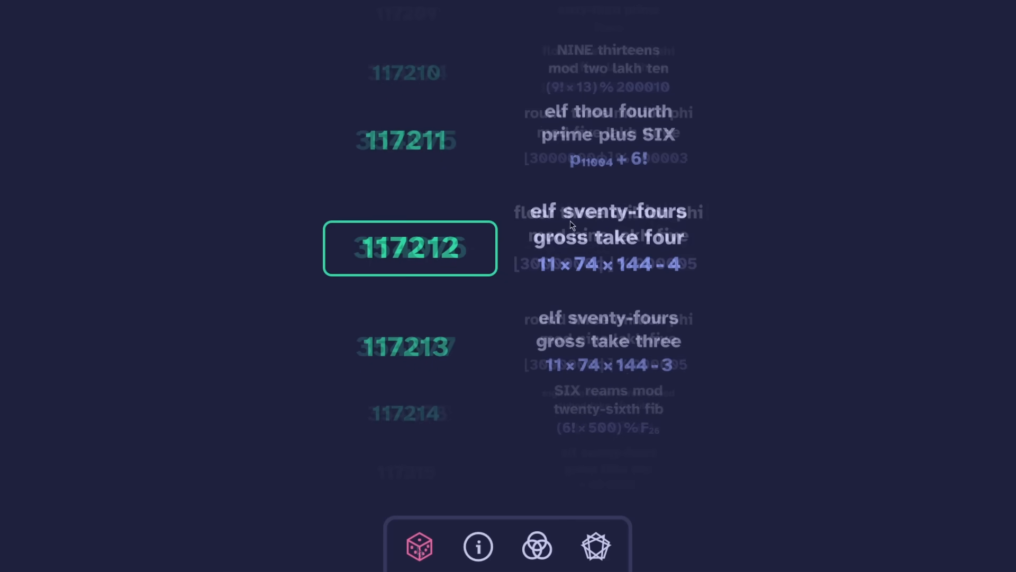
left_click(419, 546)
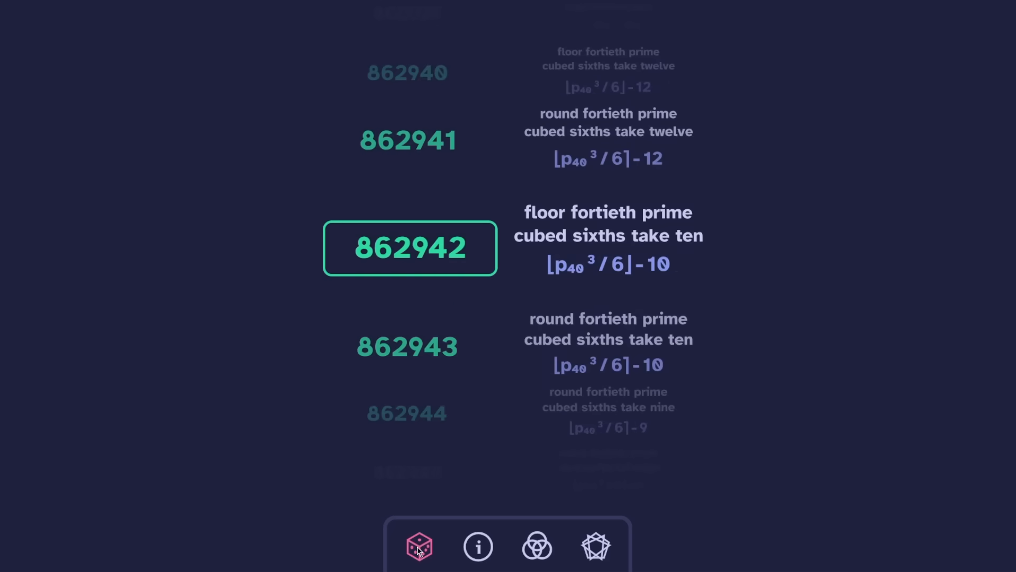